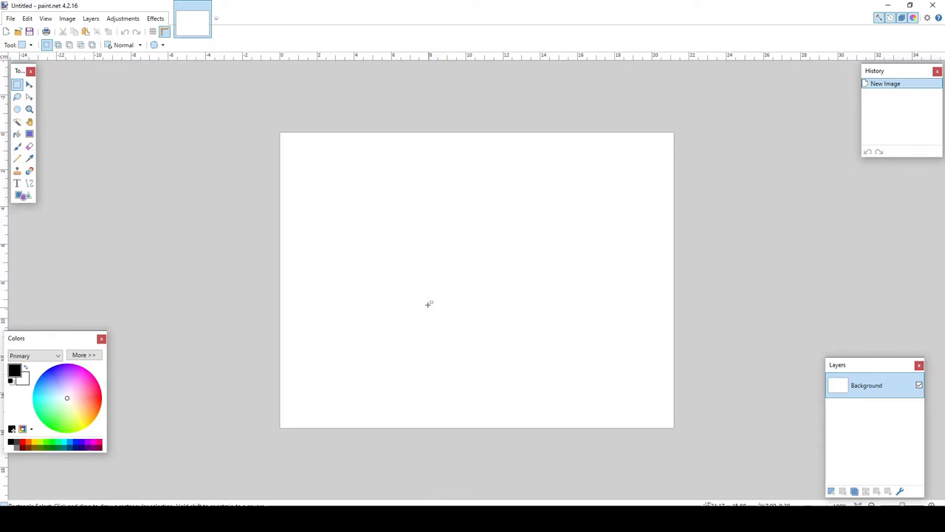
{"action": "mouse_move", "coordinate": [331, 207]}
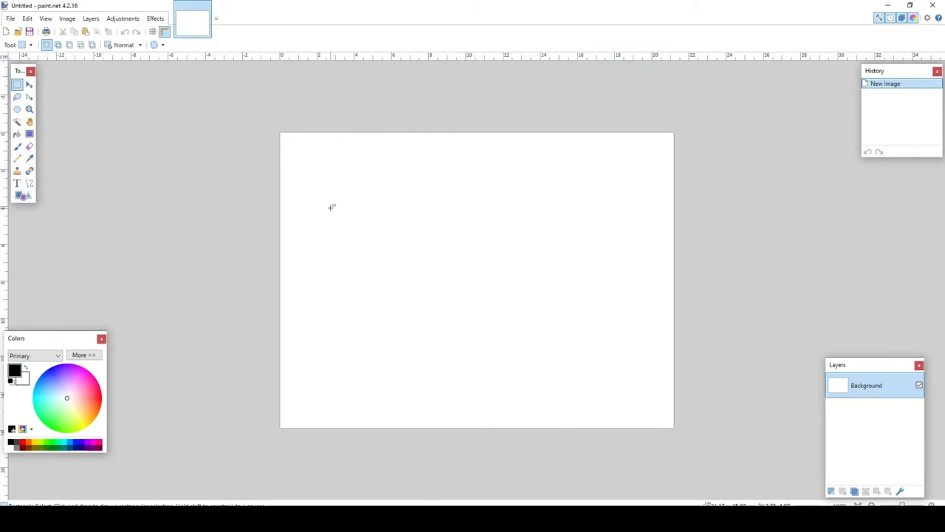
{"action": "mouse_move", "coordinate": [272, 209]}
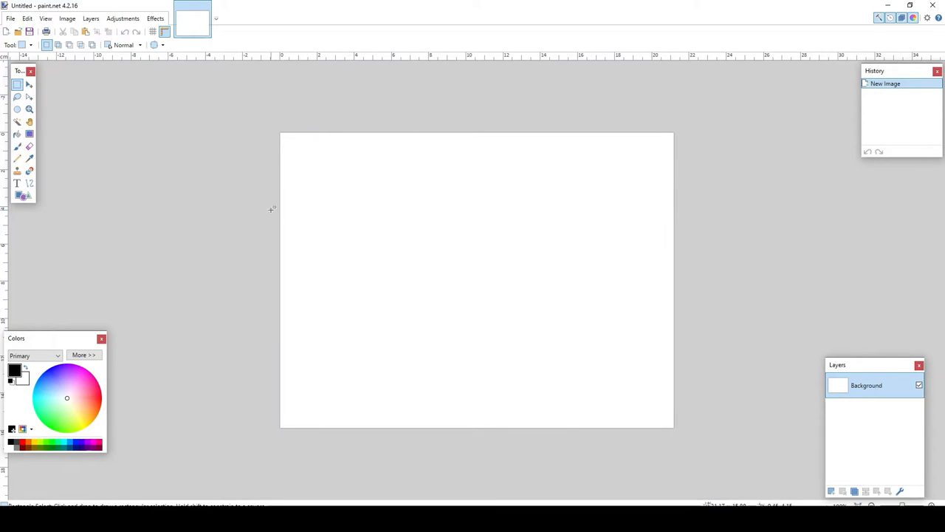
{"action": "mouse_move", "coordinate": [177, 211]}
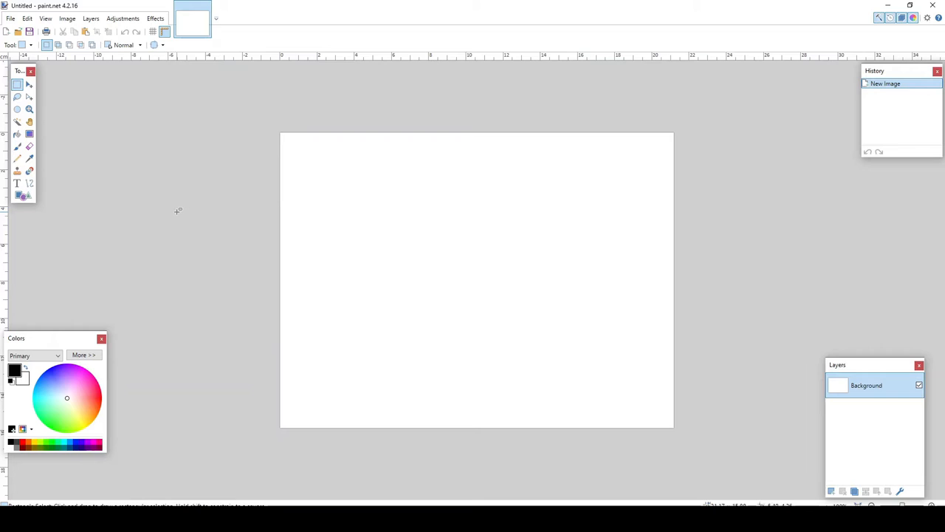
{"action": "mouse_move", "coordinate": [192, 118]}
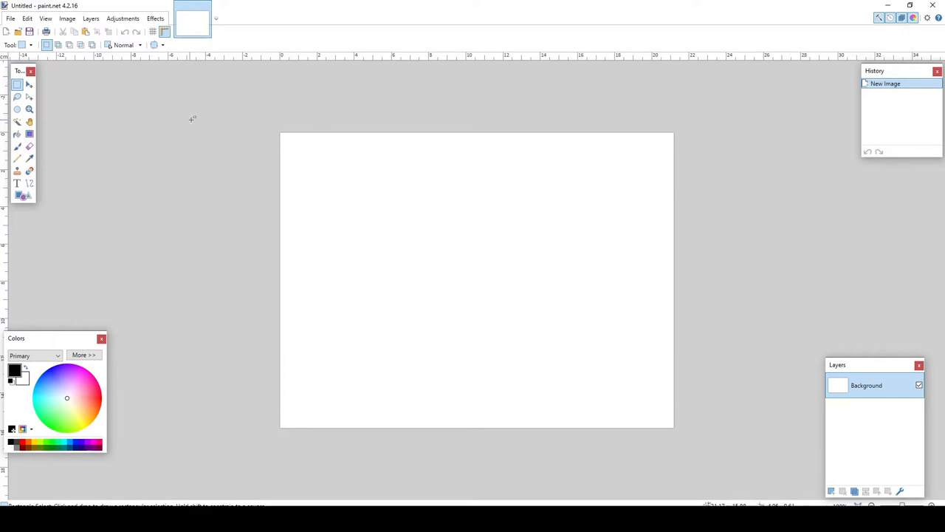
{"action": "mouse_move", "coordinate": [338, 124]}
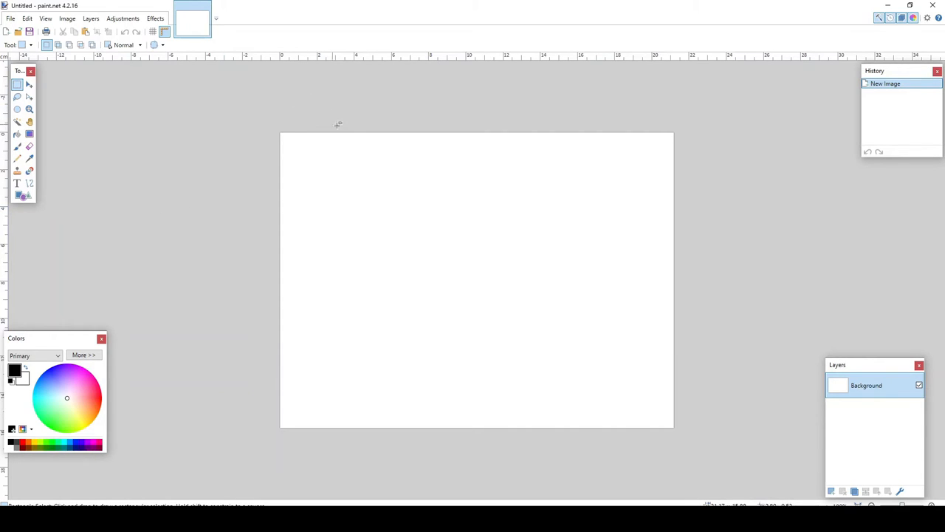
{"action": "mouse_move", "coordinate": [381, 168]}
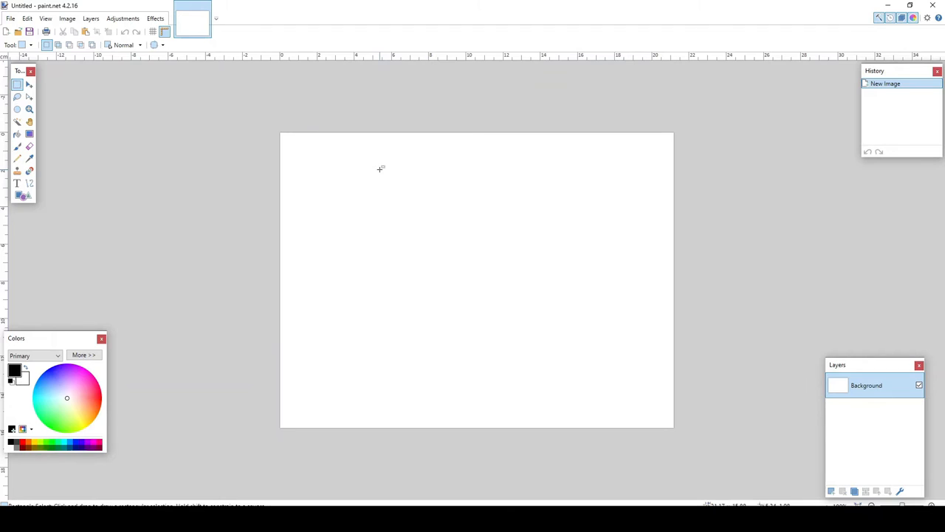